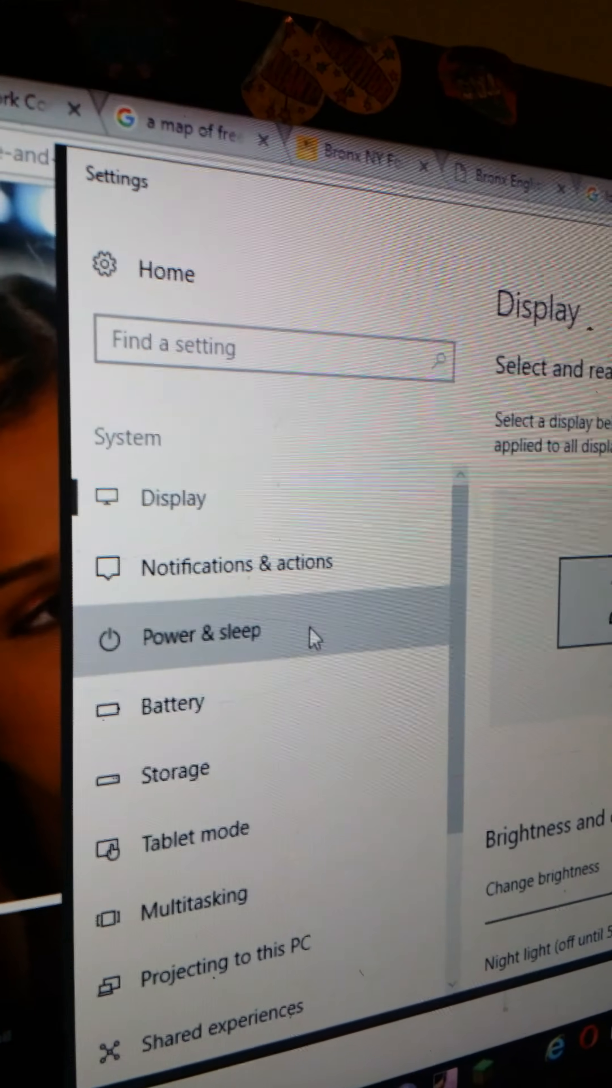
Go to Power & sleep under System and bring the Related settings links into view
{"action": "left_click", "coordinate": [201, 633]}
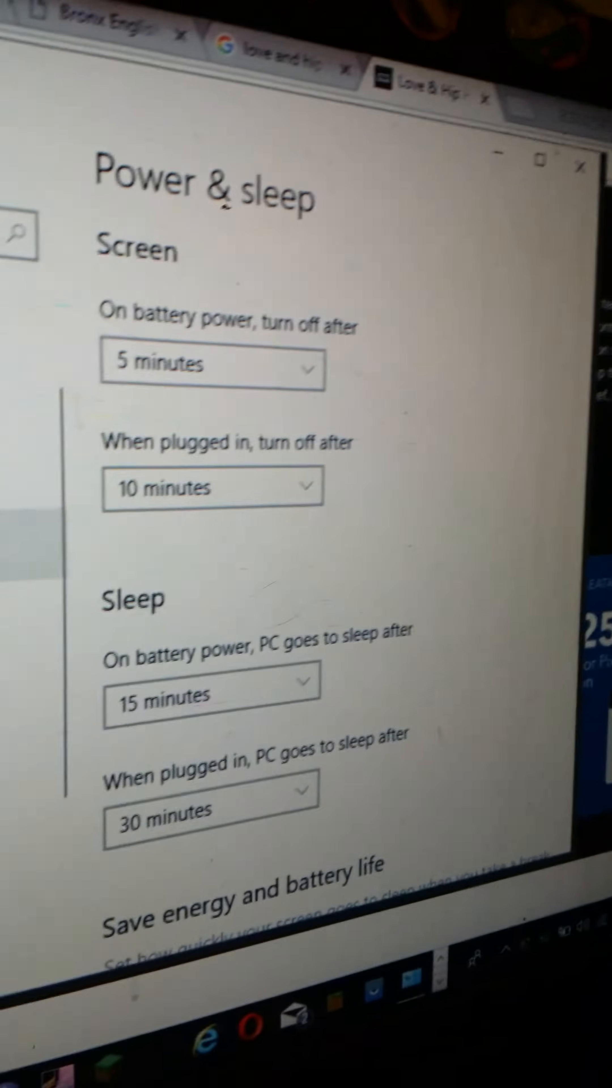
{"action": "scroll", "scroll_direction": "down", "scroll_amount": 3}
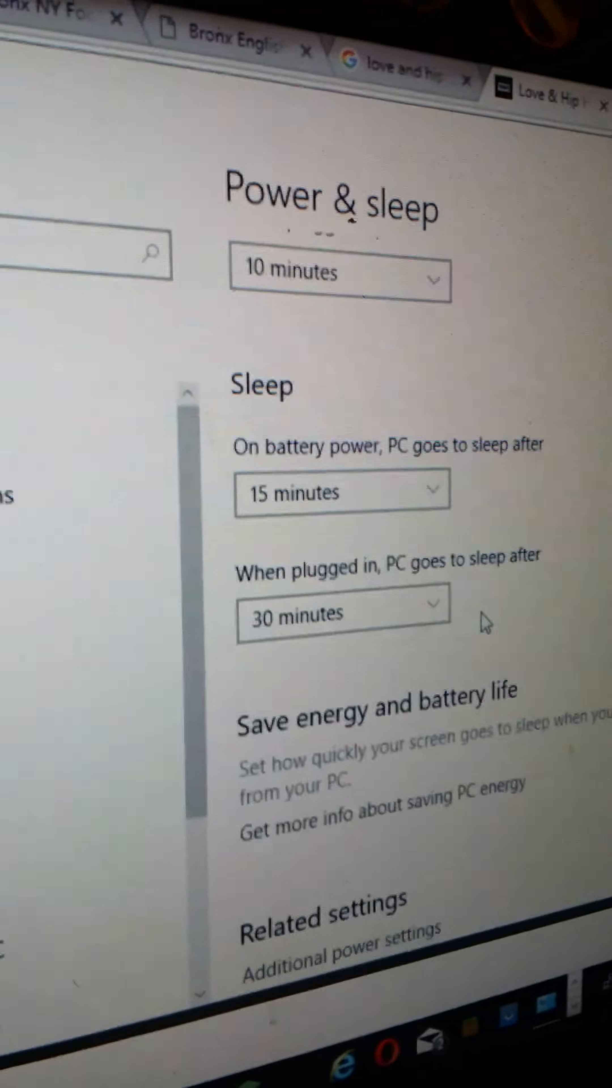
{"action": "scroll", "scroll_direction": "down", "scroll_amount": 3}
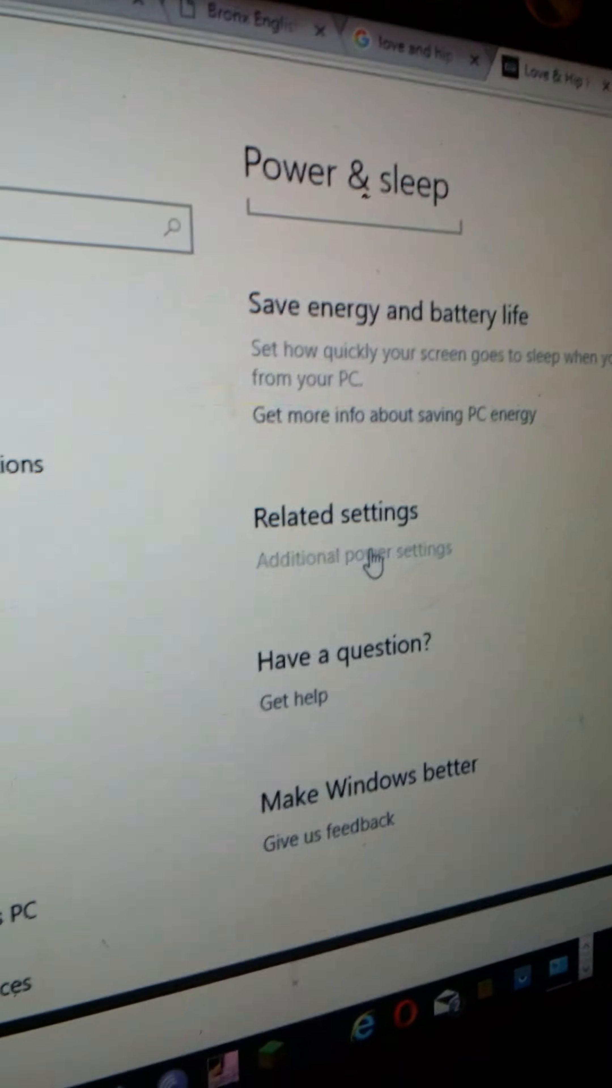
Follow Additional power settings into Control Panel and go to the Balanced plan's settings
{"action": "left_click", "coordinate": [354, 557]}
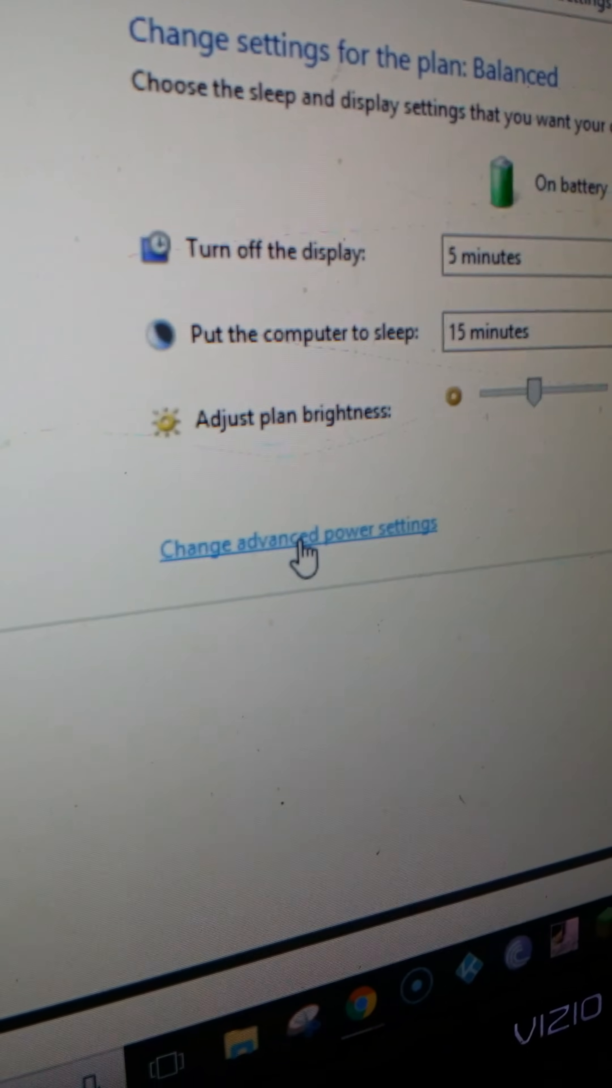
Enter the Balanced plan's advanced settings and reach Processor power management's Maximum processor state
{"action": "left_click", "coordinate": [297, 545]}
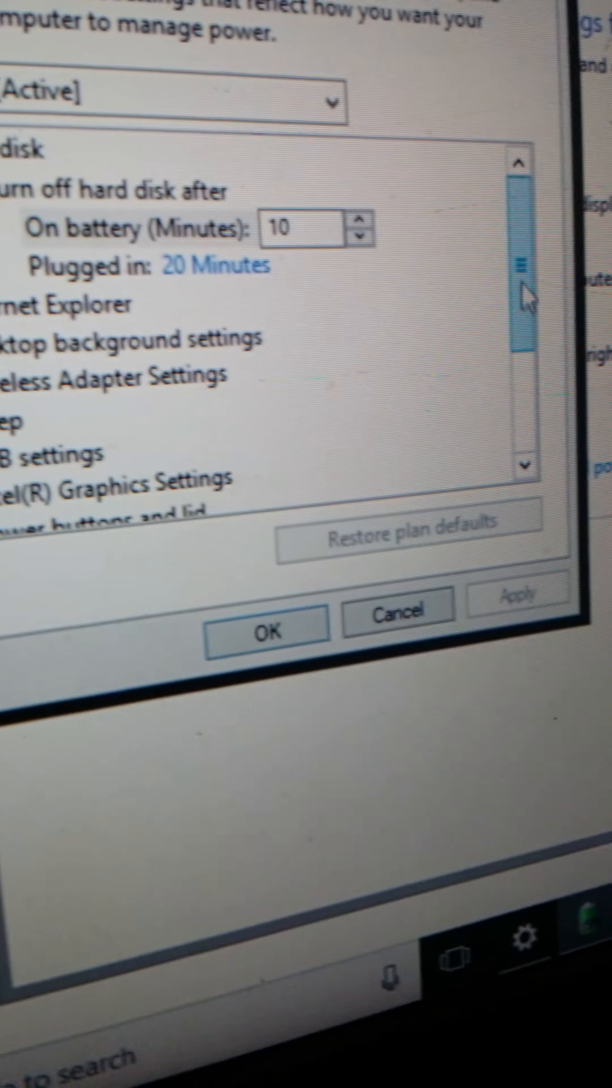
{"action": "scroll", "scroll_direction": "down", "scroll_amount": 3}
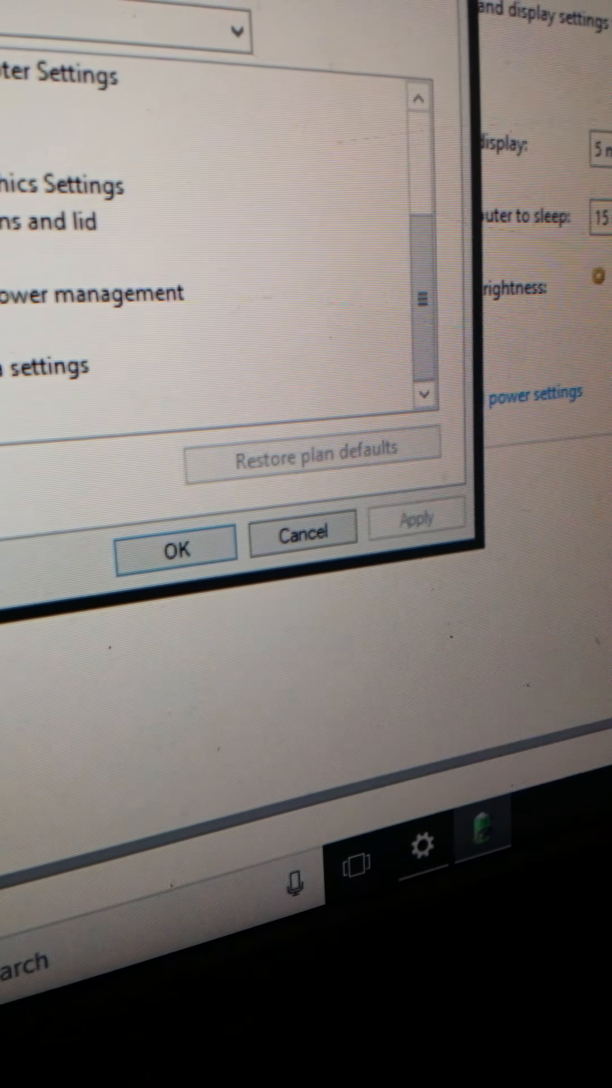
{"action": "scroll", "scroll_direction": "down", "scroll_amount": 3}
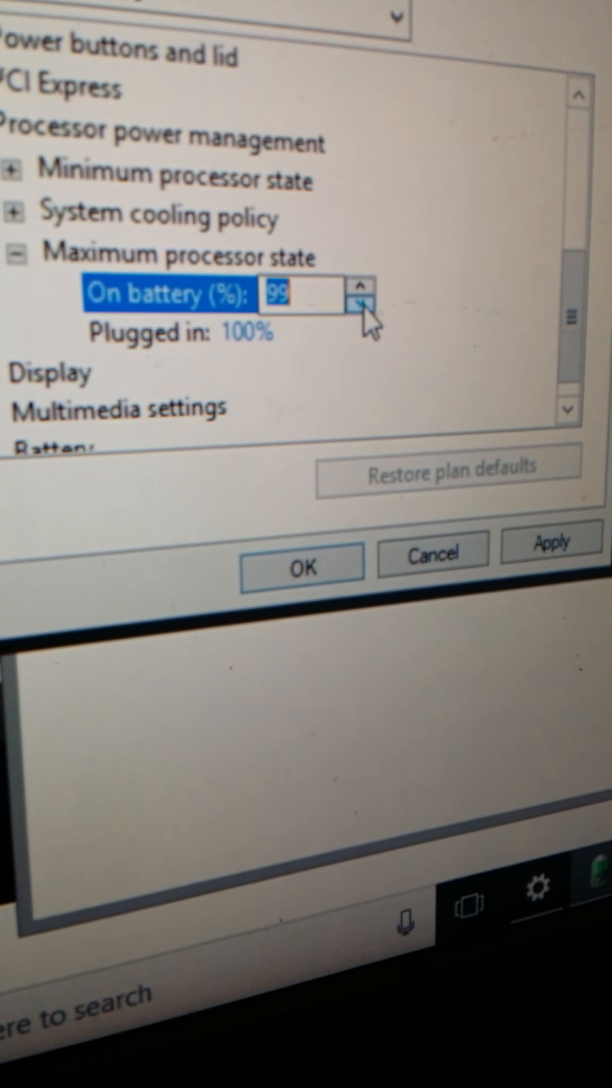
Lower the on-battery Maximum processor state from 100% down to 75%
{"action": "left_click", "coordinate": [362, 311]}
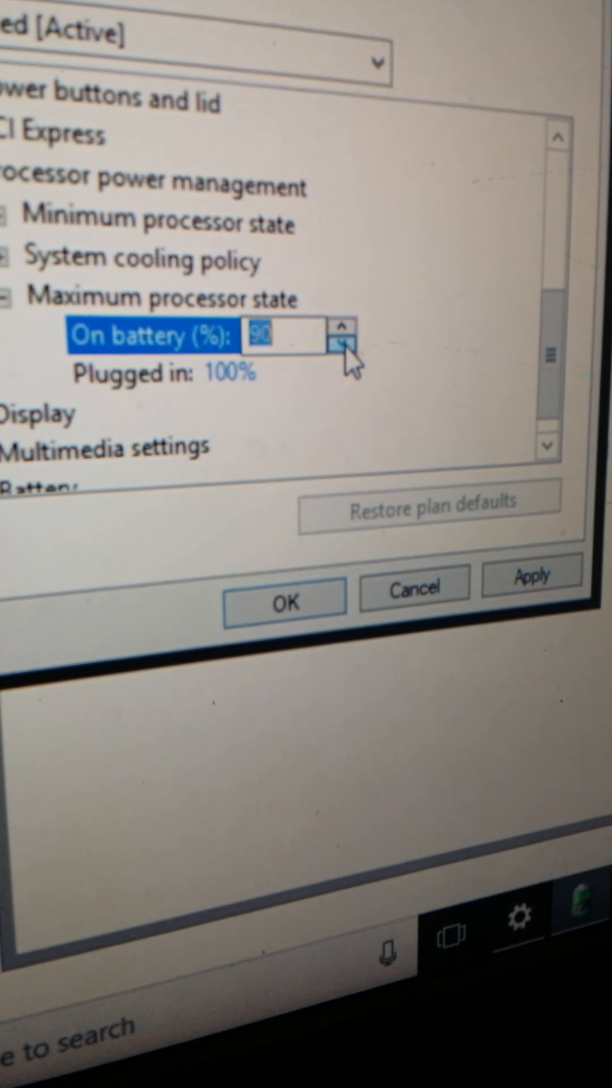
{"action": "left_click", "coordinate": [347, 350]}
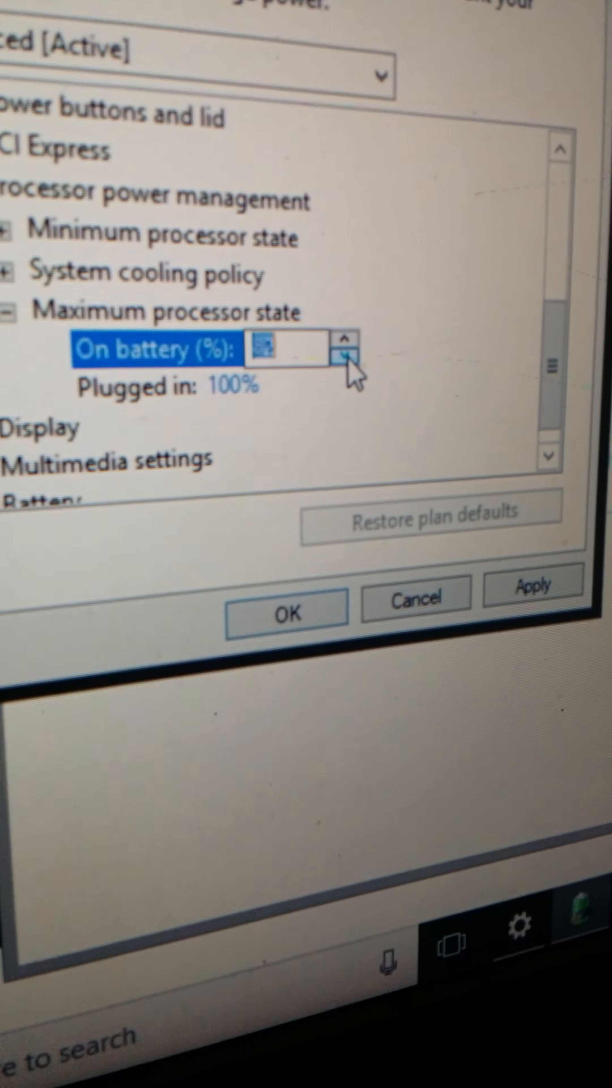
{"action": "left_click", "coordinate": [349, 363]}
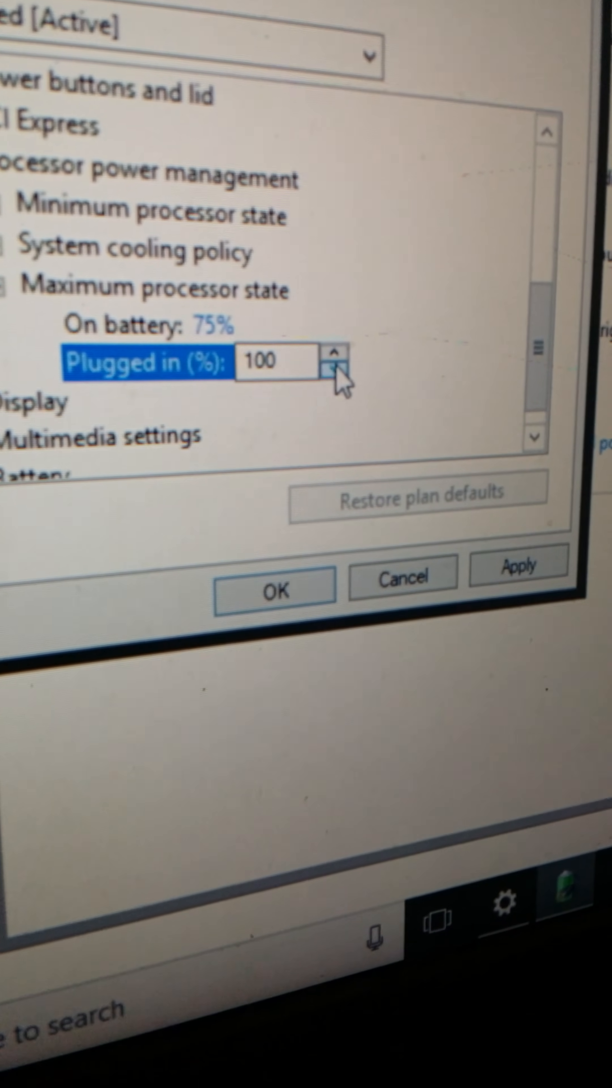
Set the plugged-in Maximum processor state to 75% and save with OK
{"action": "left_click", "coordinate": [331, 373]}
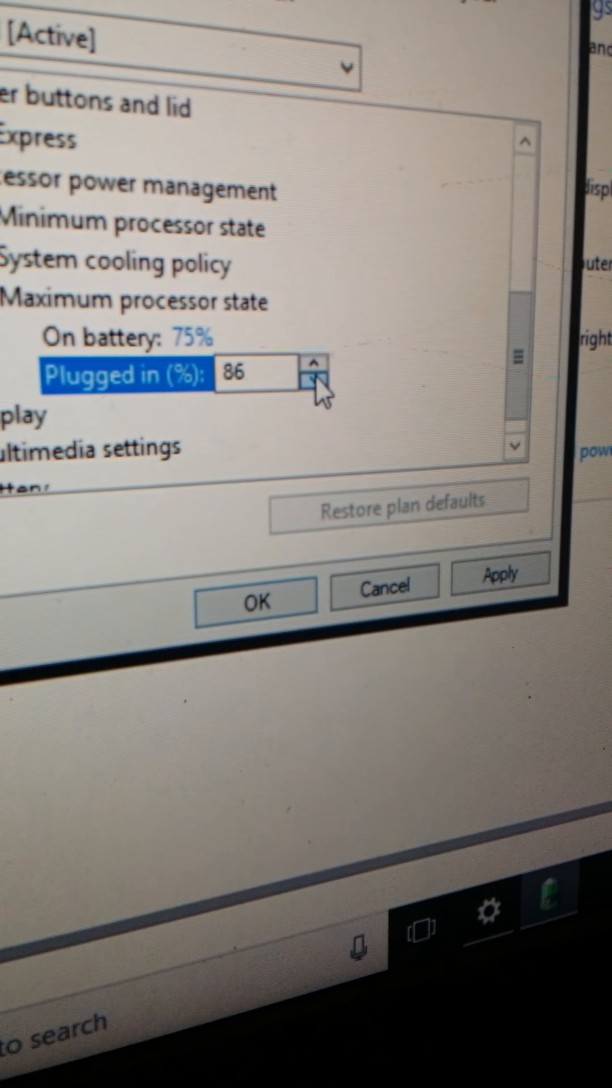
{"action": "left_click", "coordinate": [319, 389]}
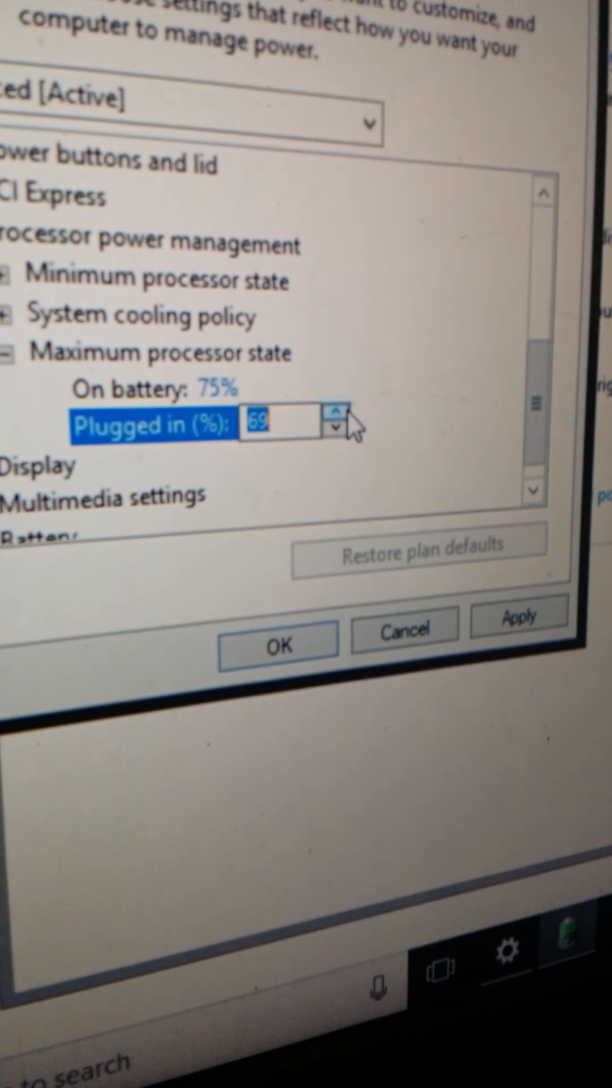
{"action": "left_click", "coordinate": [335, 413]}
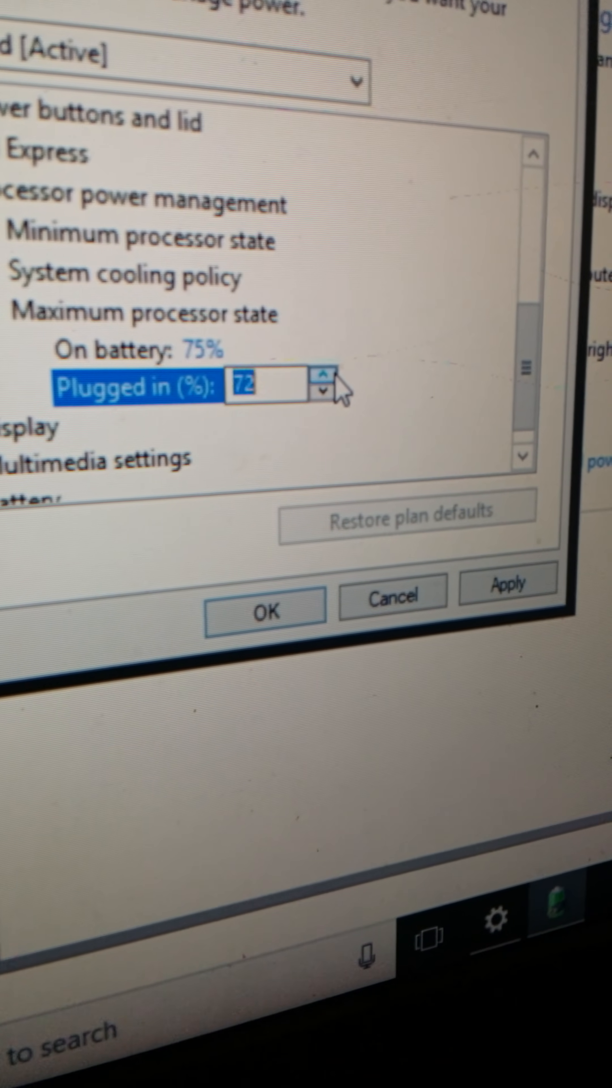
{"action": "left_click", "coordinate": [322, 377]}
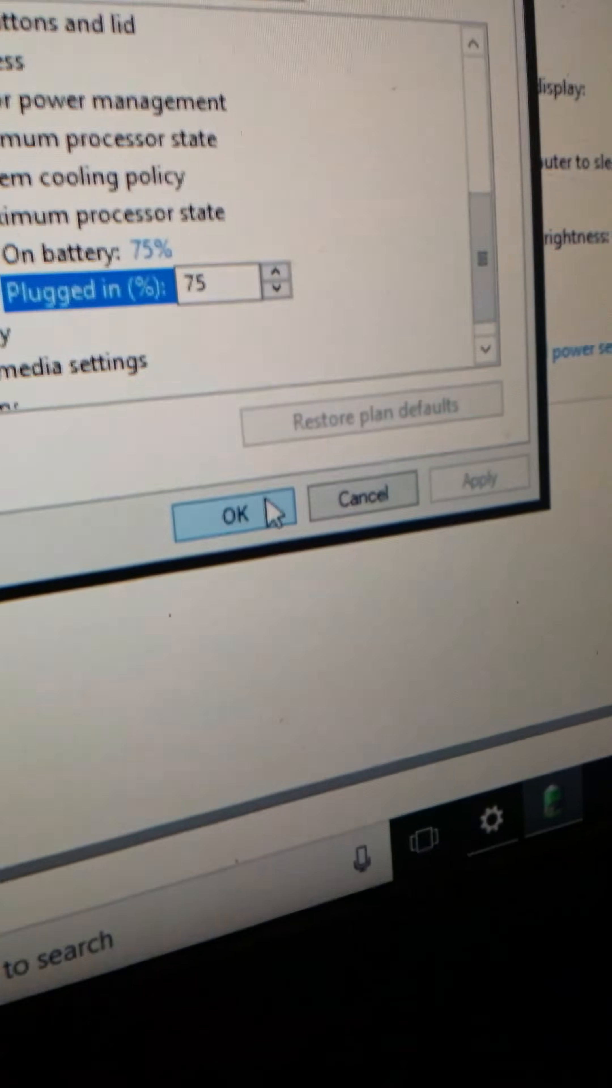
{"action": "left_click", "coordinate": [234, 515]}
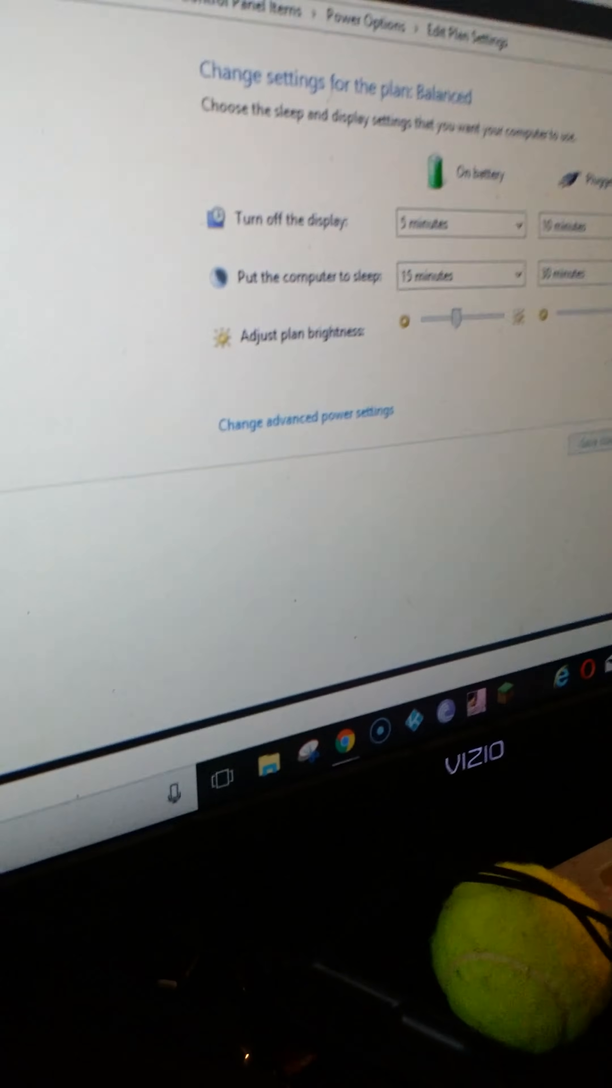